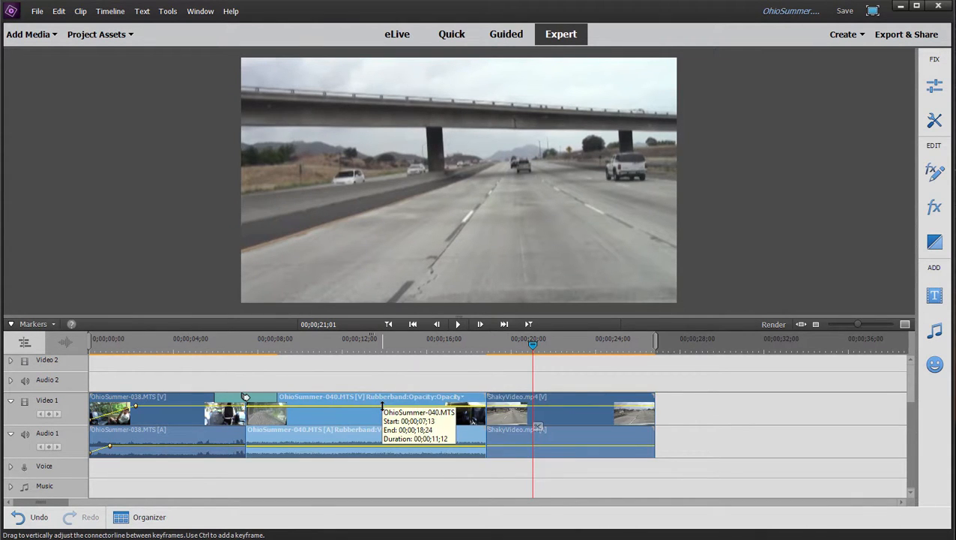
mouse_move(364, 405)
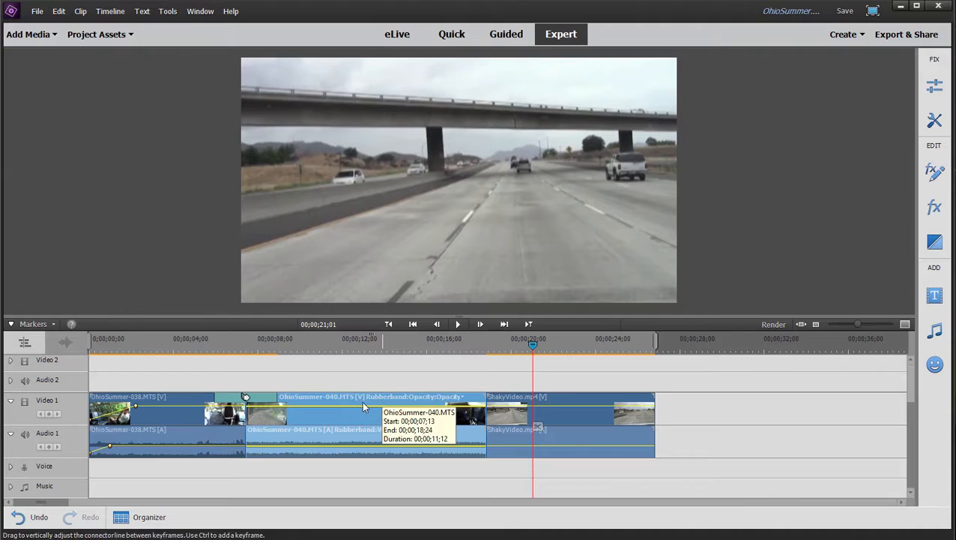
- Select the shaky train-roof clip on the Expert timeline
click(320, 338)
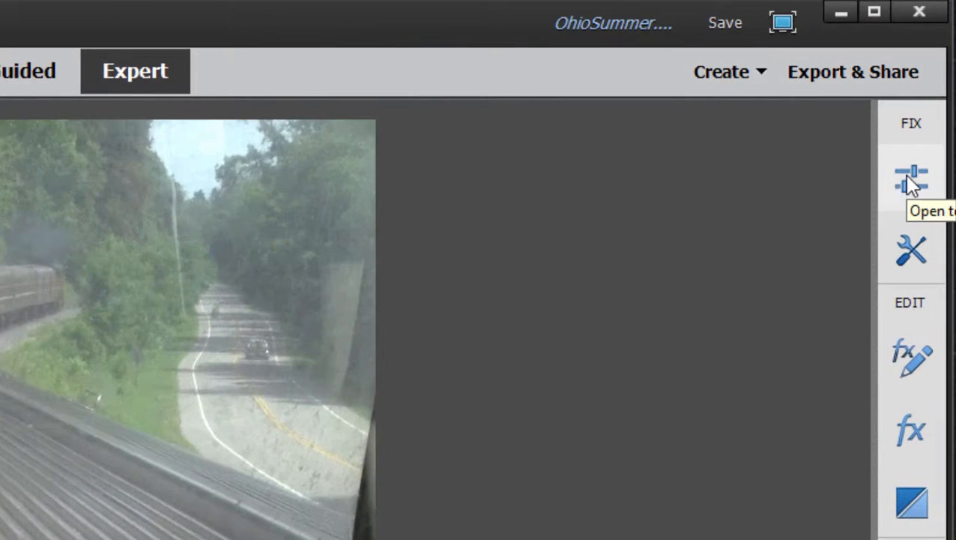
- Run Smart Fix on the train-roof clip and dismiss the no-problems-found message
click(912, 182)
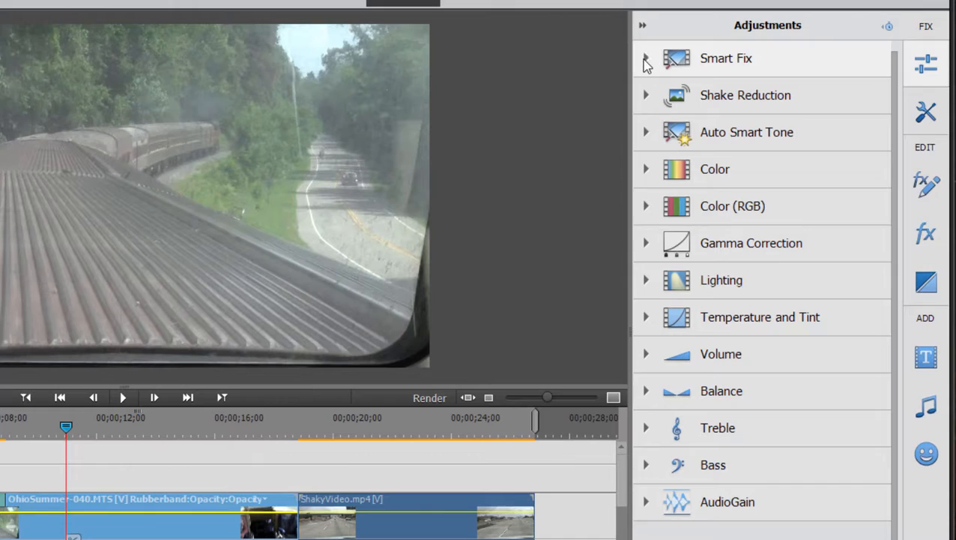
mouse_move(648, 62)
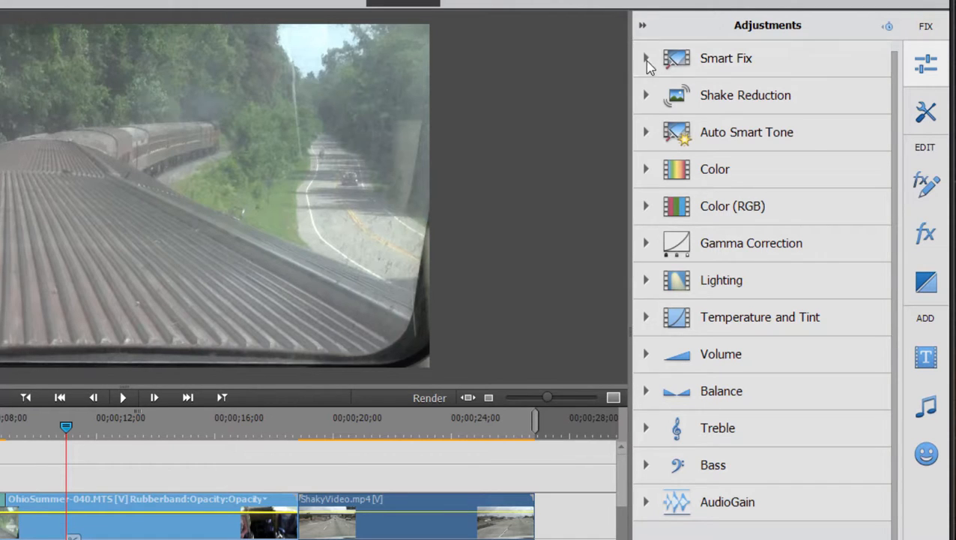
mouse_move(650, 64)
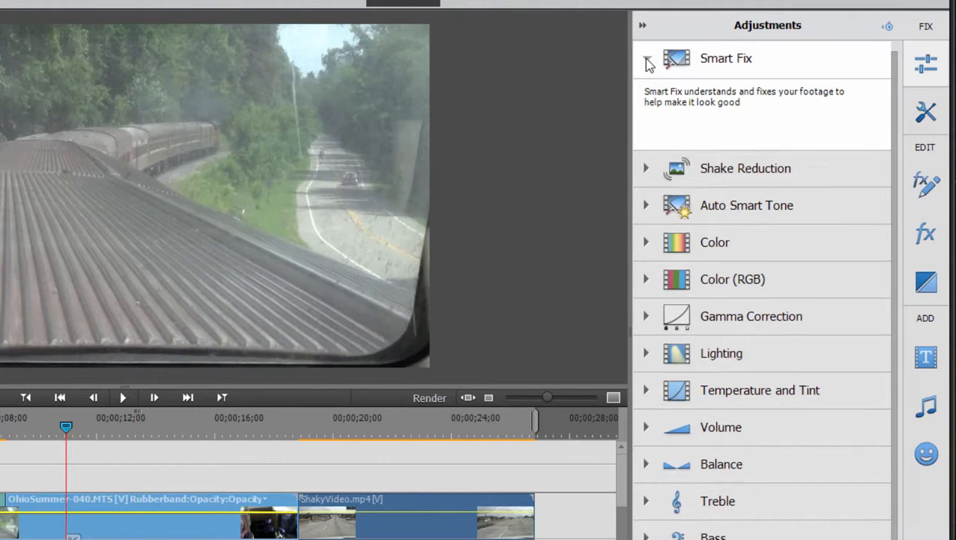
click(647, 58)
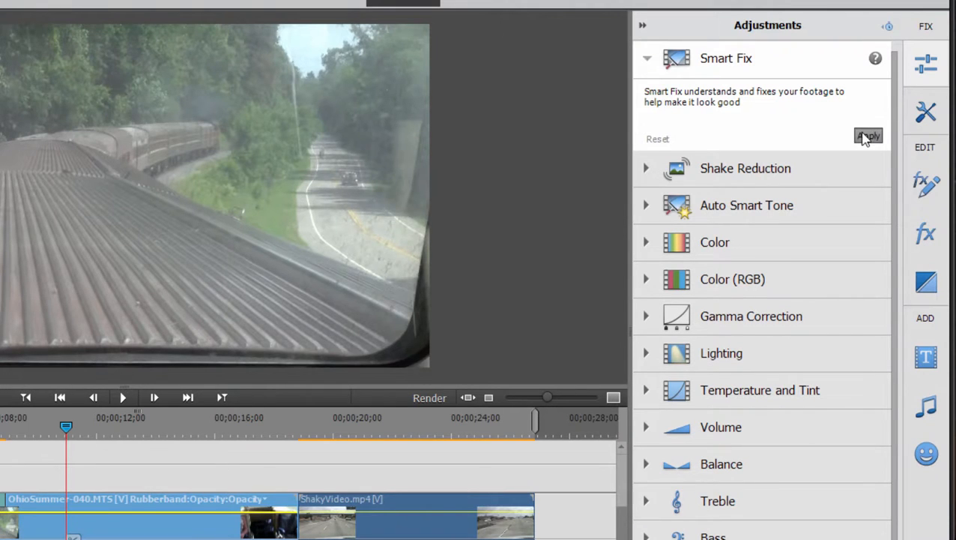
click(868, 135)
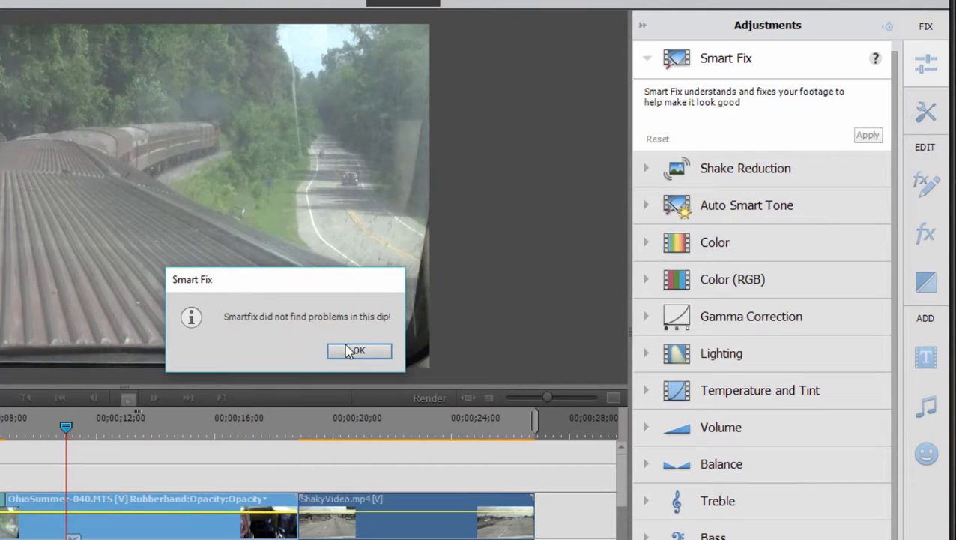
click(359, 349)
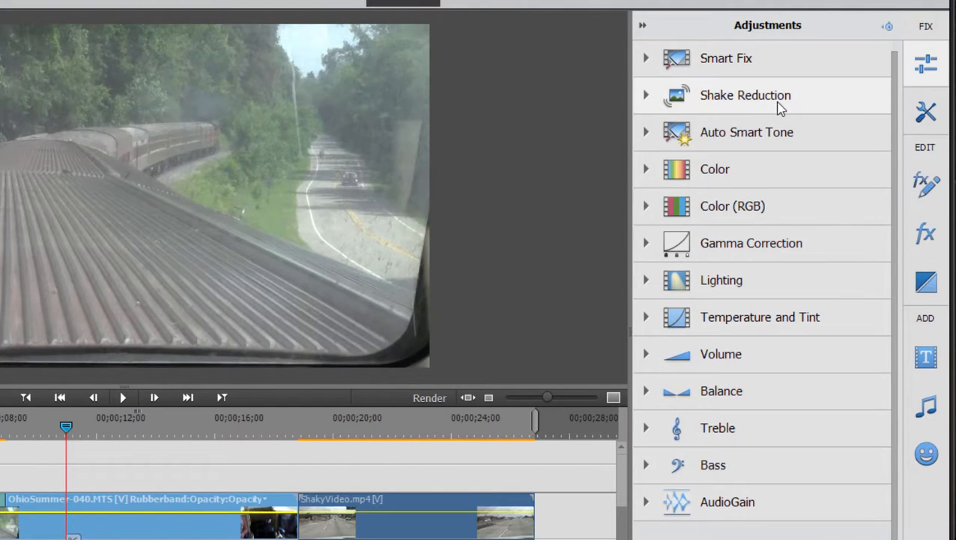
mouse_move(779, 142)
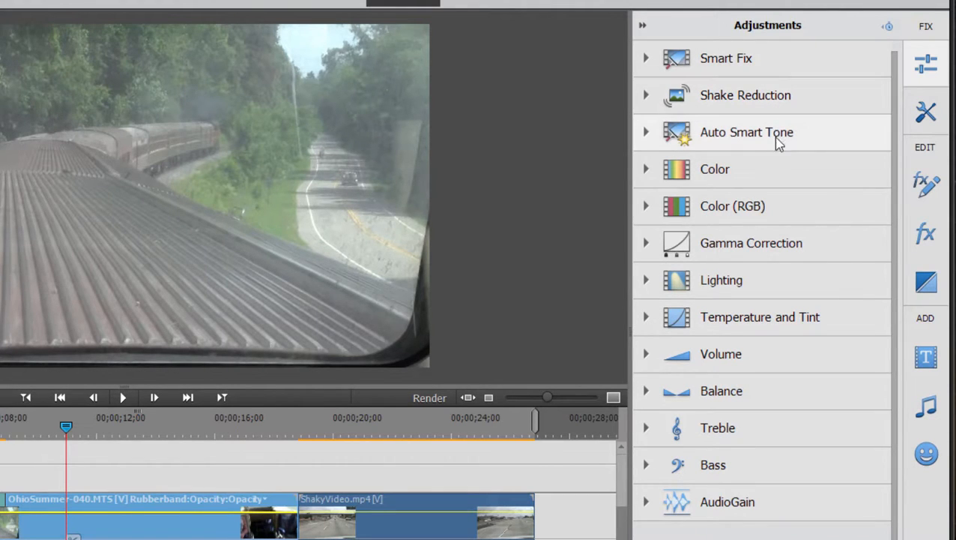
mouse_move(672, 184)
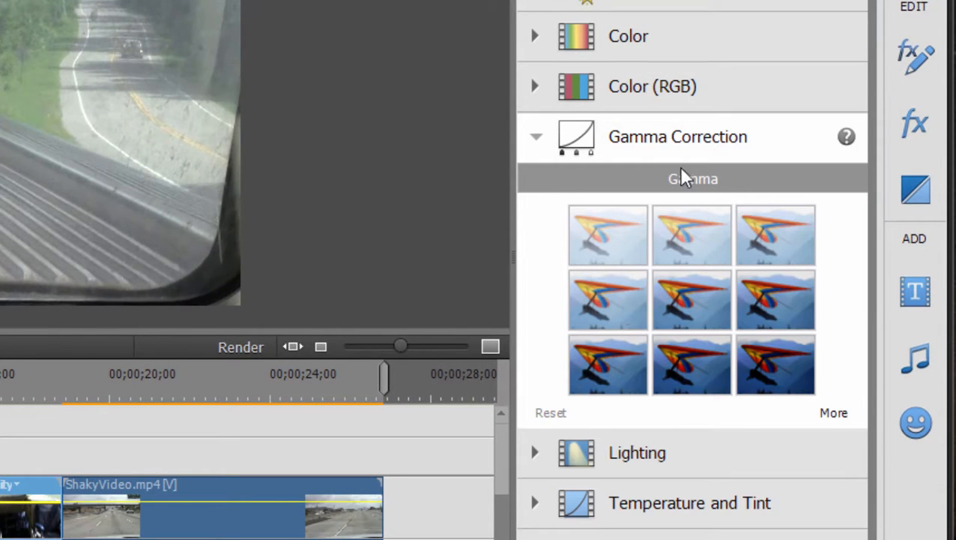
mouse_move(764, 225)
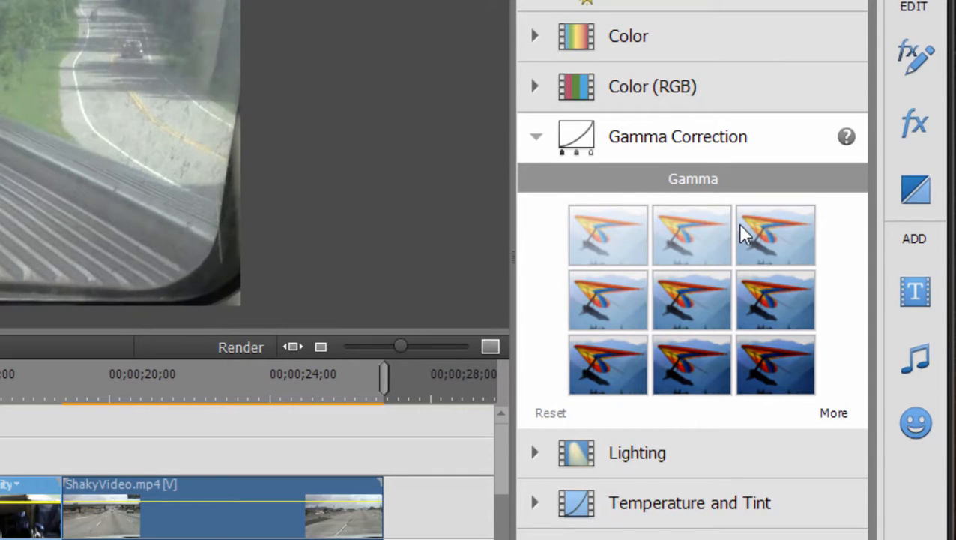
mouse_move(860, 238)
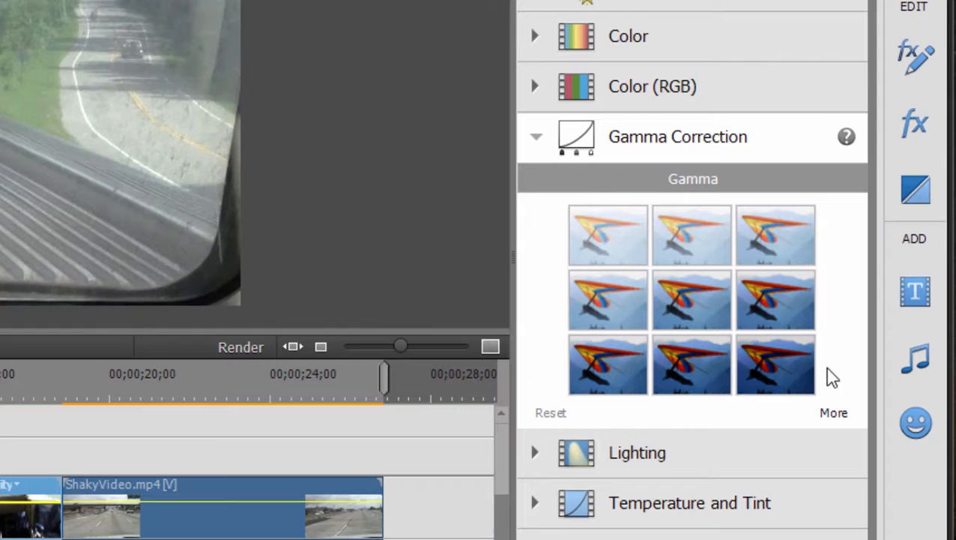
- Preview several Gamma Correction presets on the train clip, settling on the darkest, Gamma 28
click(833, 412)
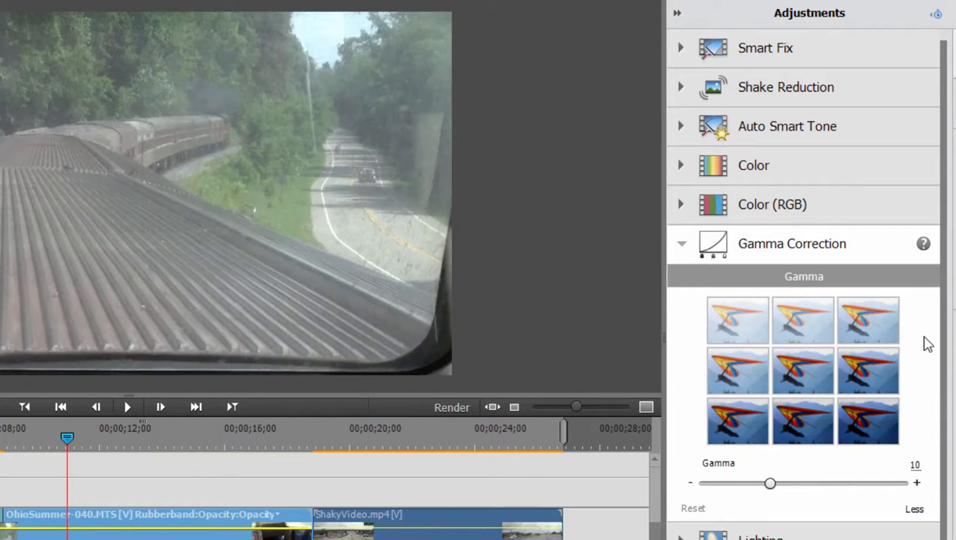
mouse_move(740, 326)
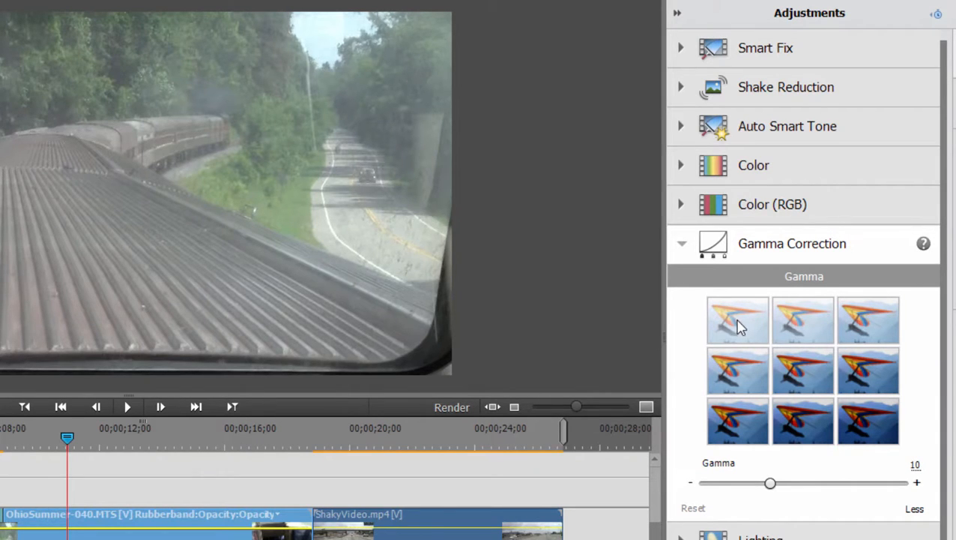
mouse_move(816, 323)
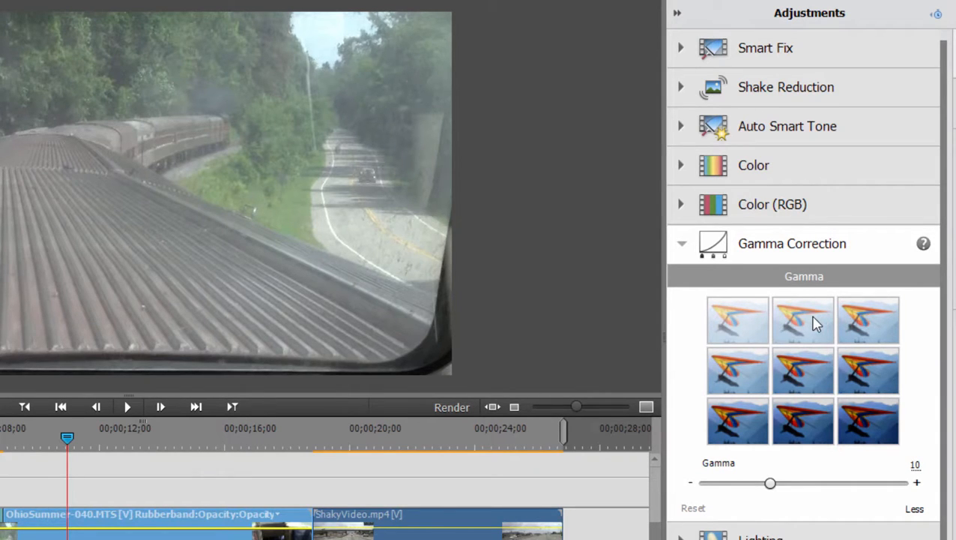
click(804, 319)
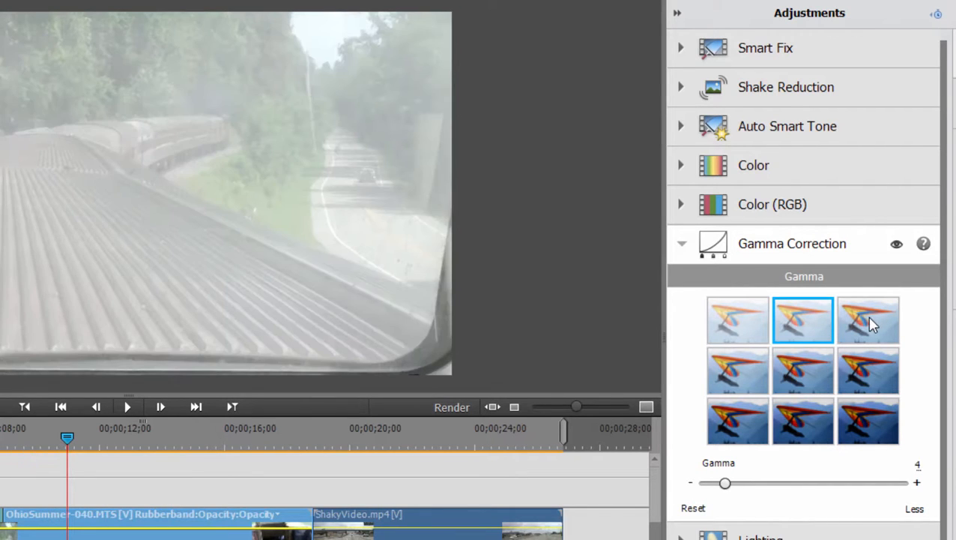
click(868, 370)
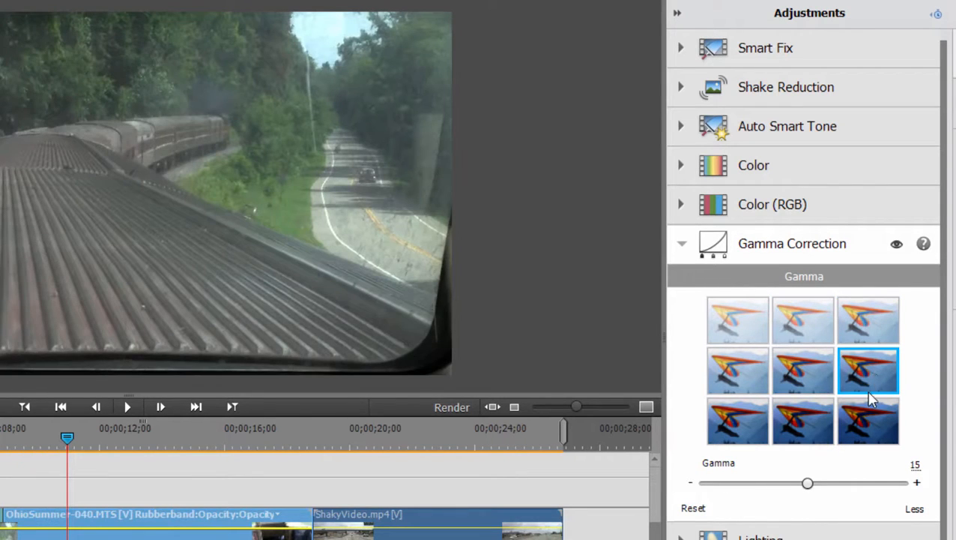
mouse_move(868, 439)
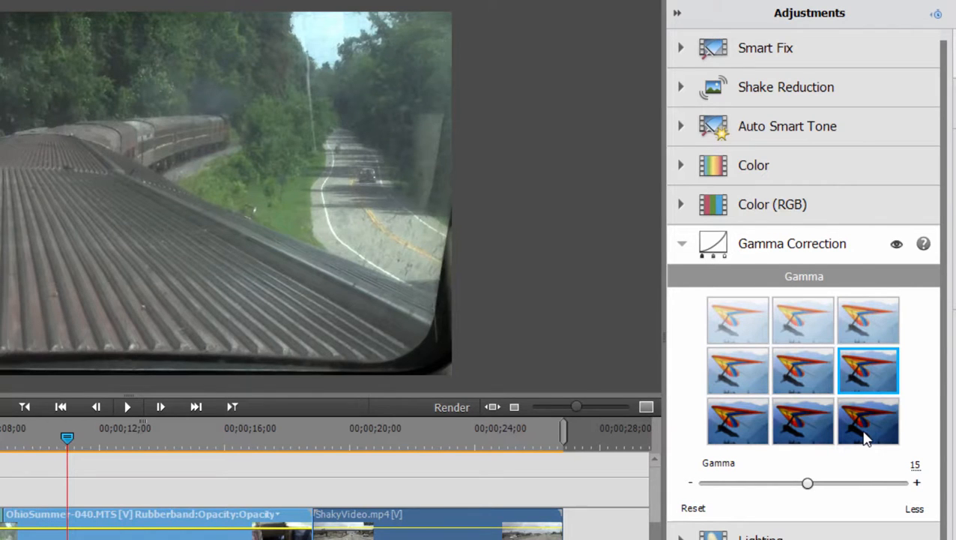
click(803, 419)
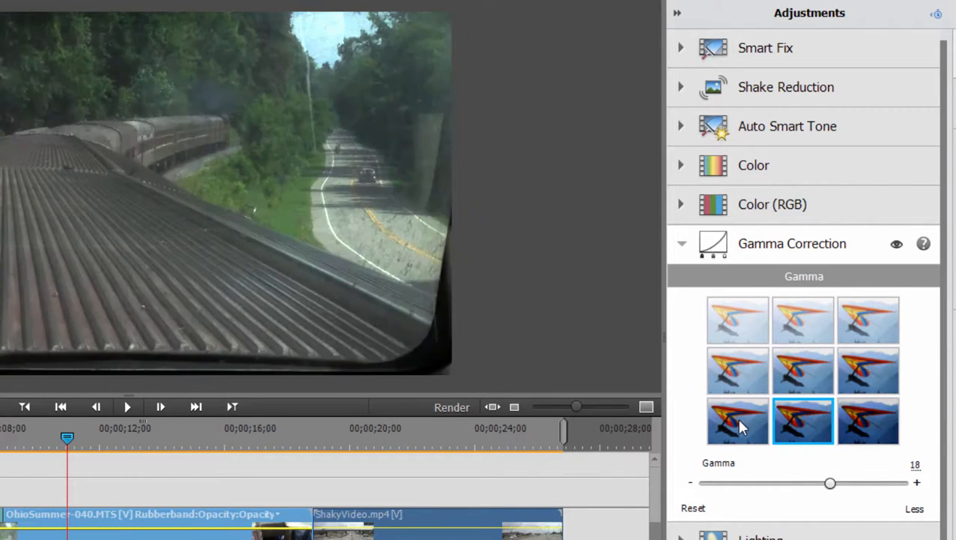
click(737, 370)
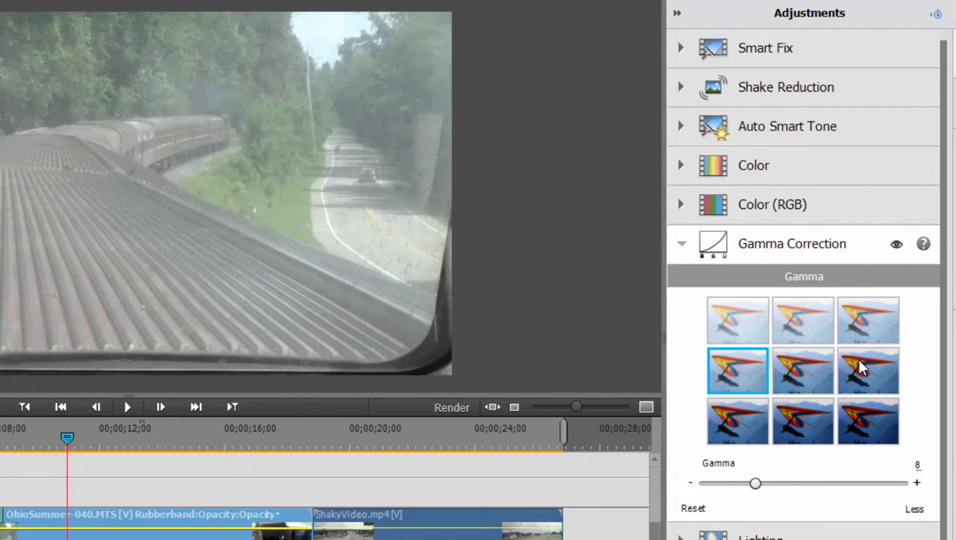
click(867, 421)
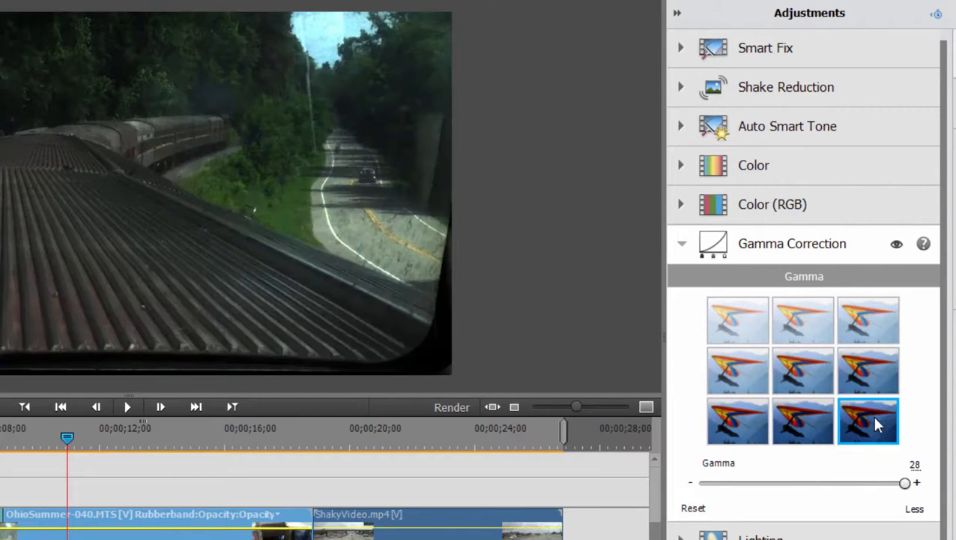
click(804, 370)
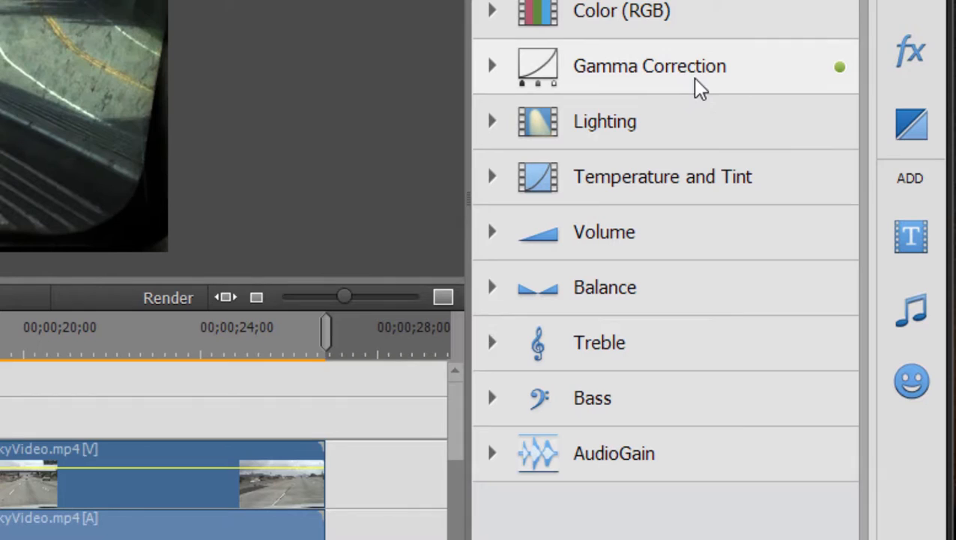
mouse_move(847, 90)
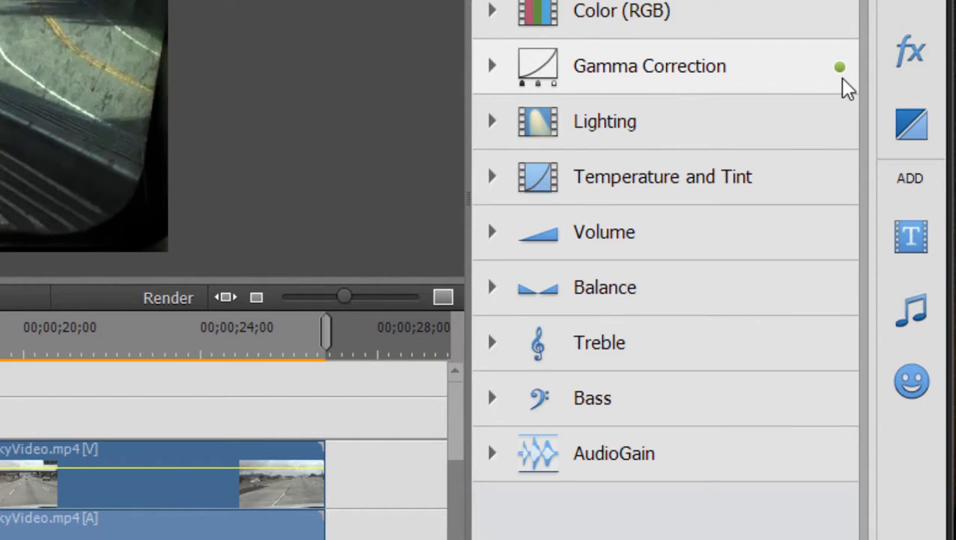
mouse_move(655, 98)
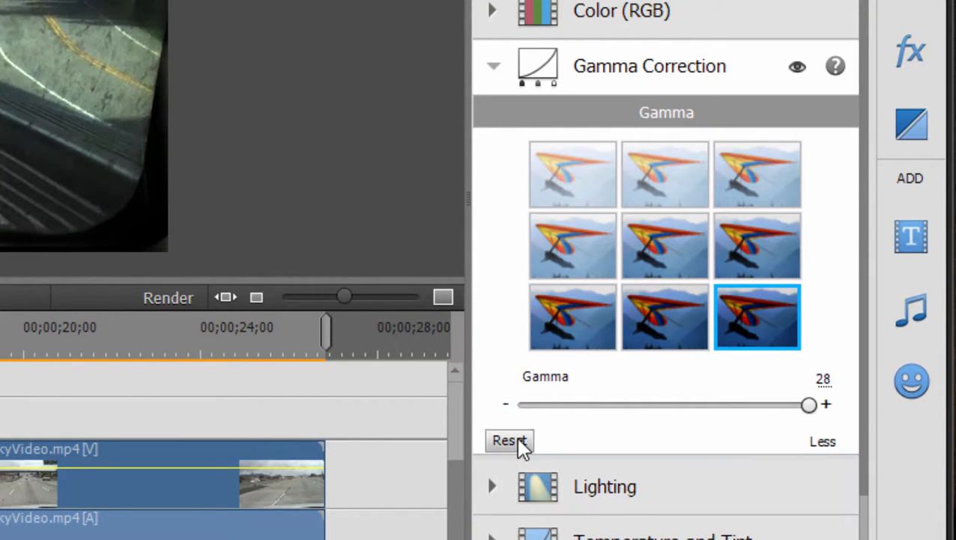
- Reset the train-roof clip's Gamma Correction to its default
click(509, 440)
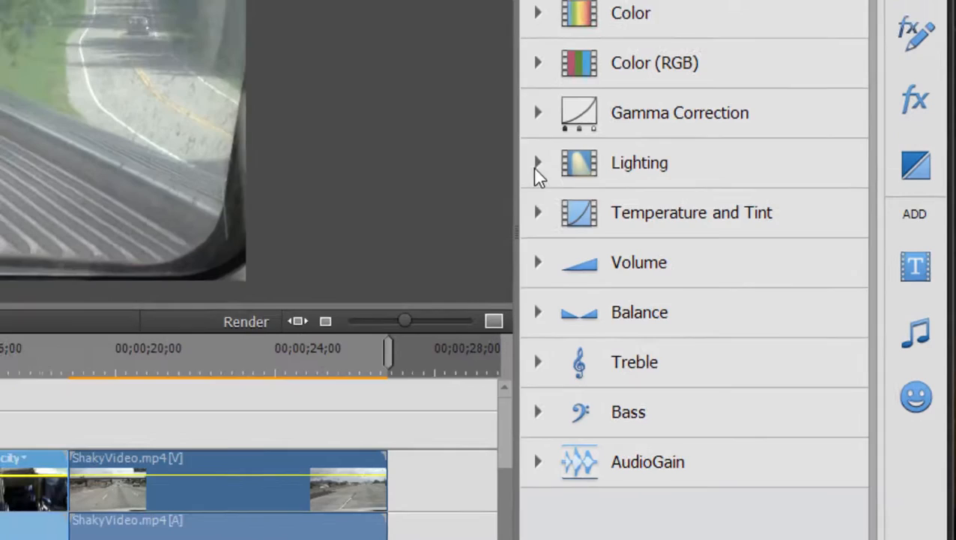
- Preview Lighting brightness and contrast variations on the train-roof clip
click(536, 163)
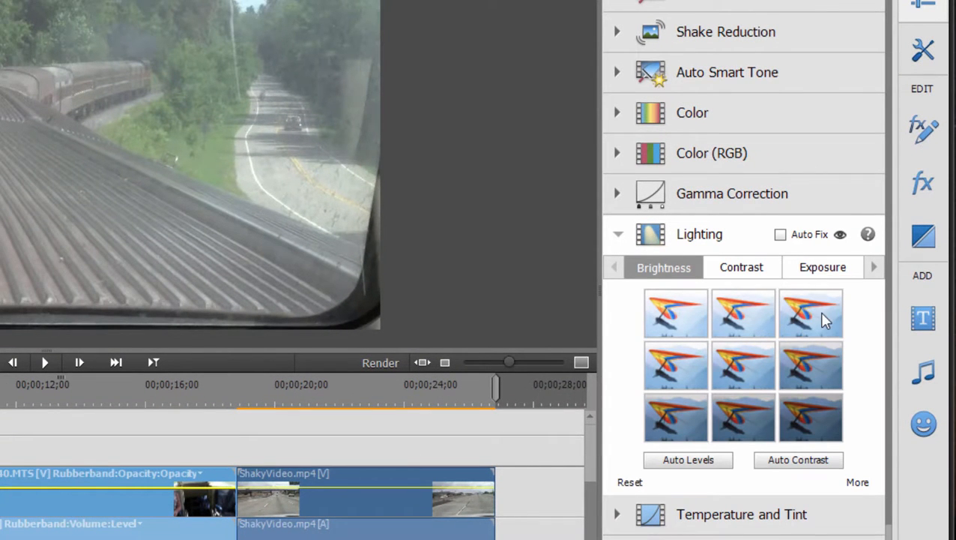
click(675, 364)
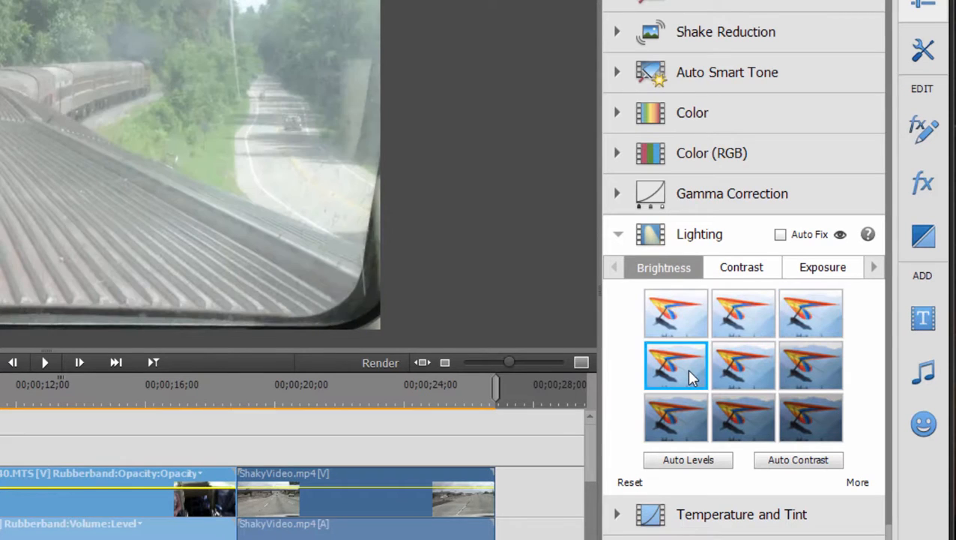
click(741, 266)
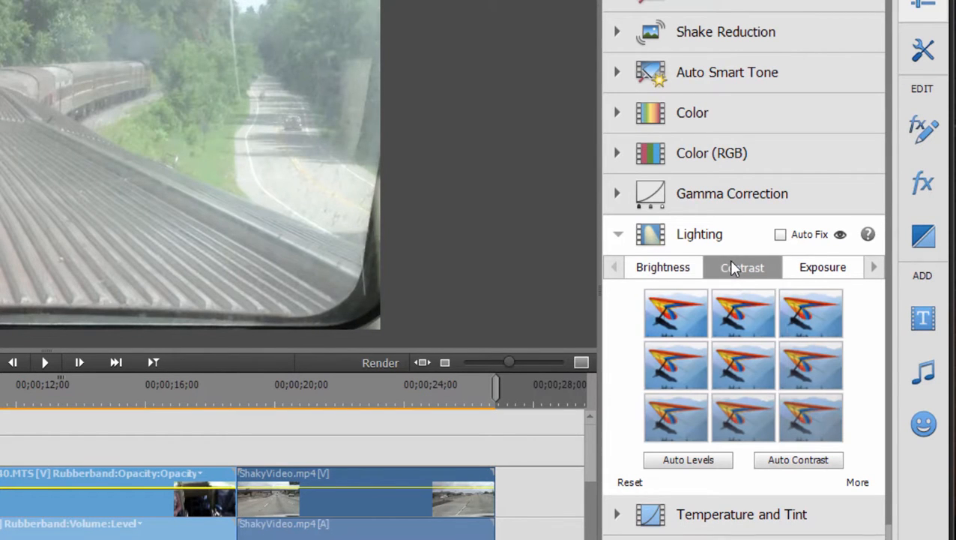
click(742, 312)
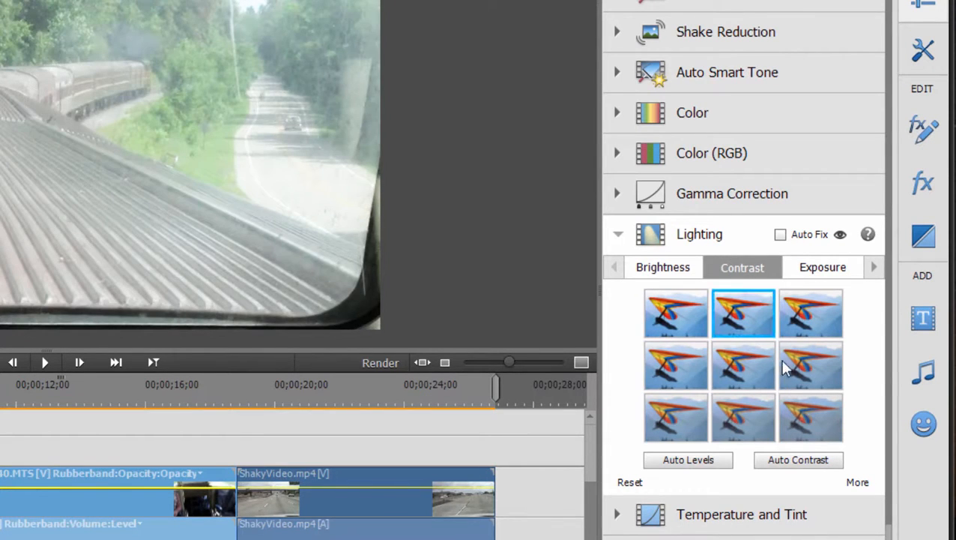
click(675, 365)
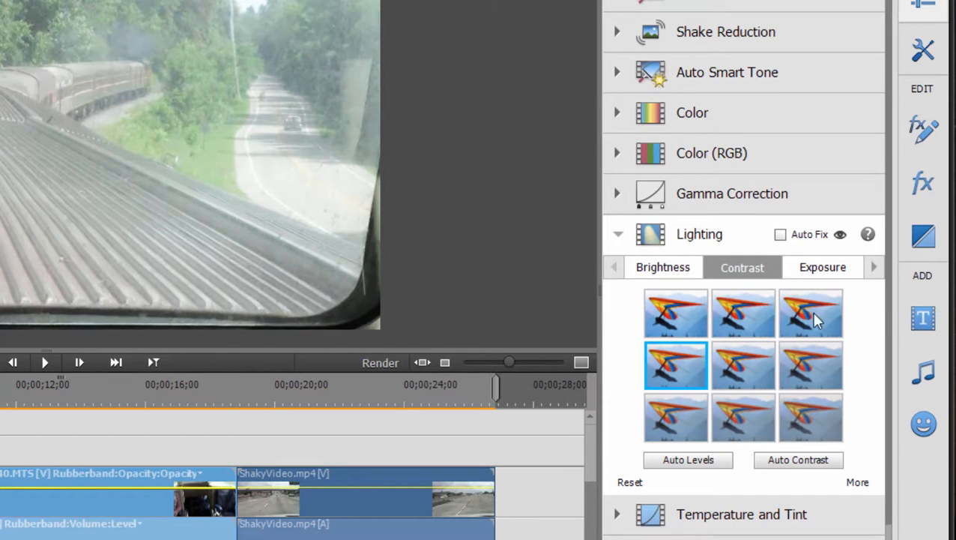
- Preview two exposure variations, then reset all lighting changes
click(822, 267)
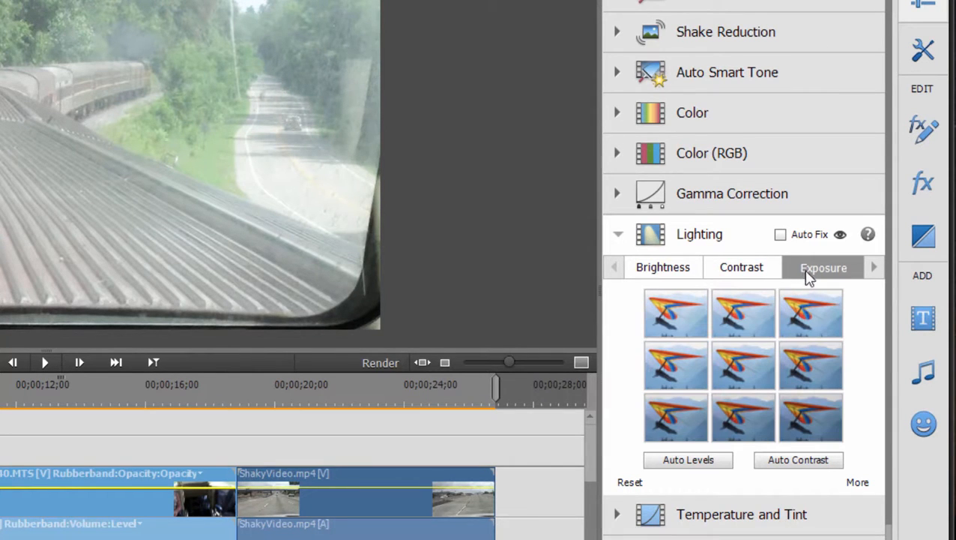
click(811, 366)
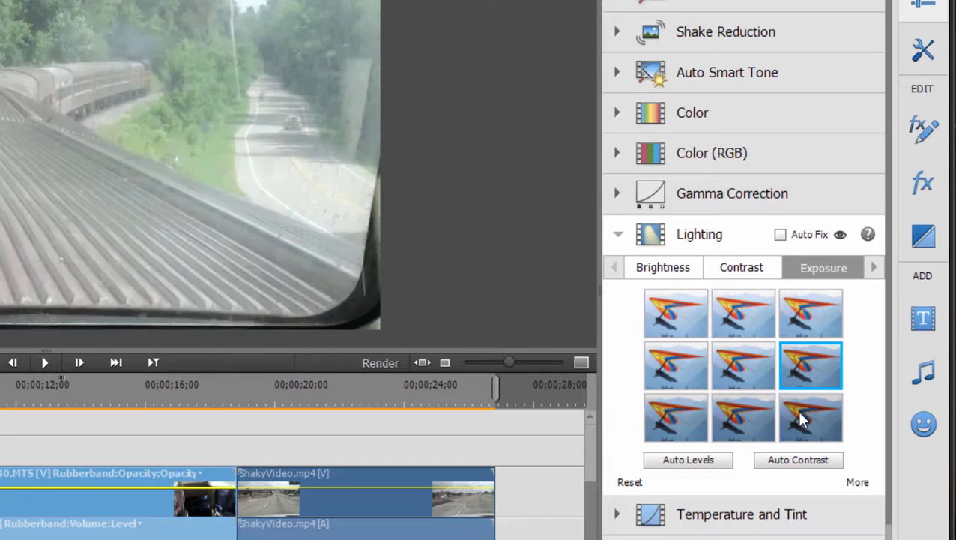
click(811, 417)
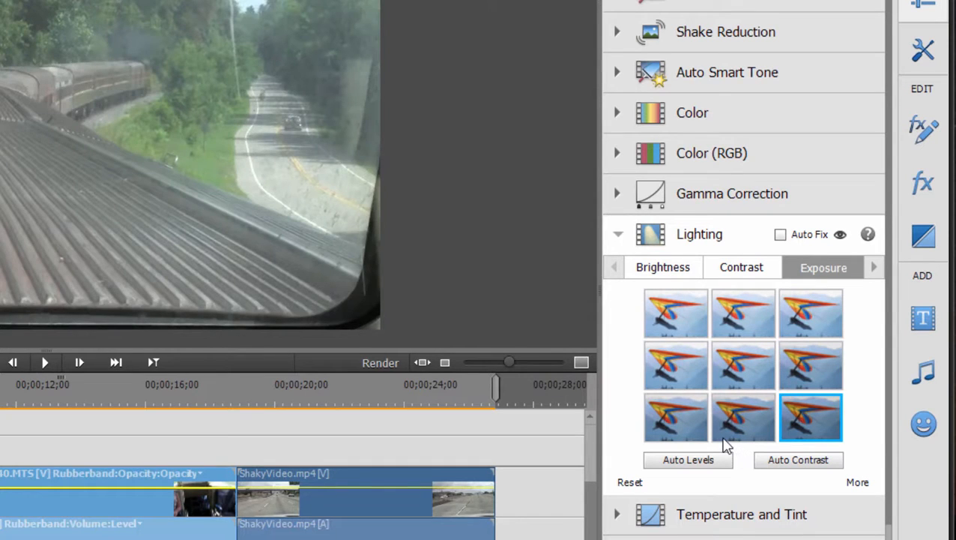
mouse_move(641, 499)
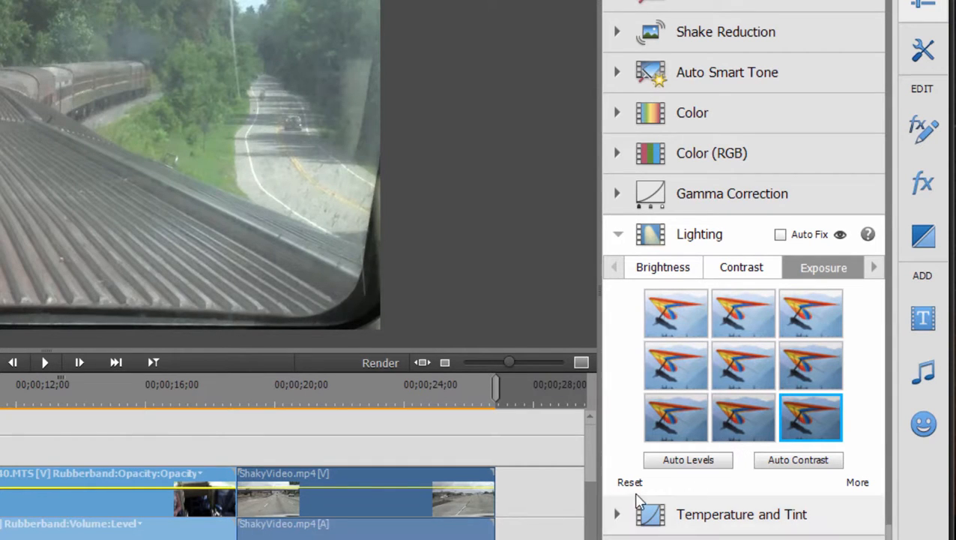
click(630, 482)
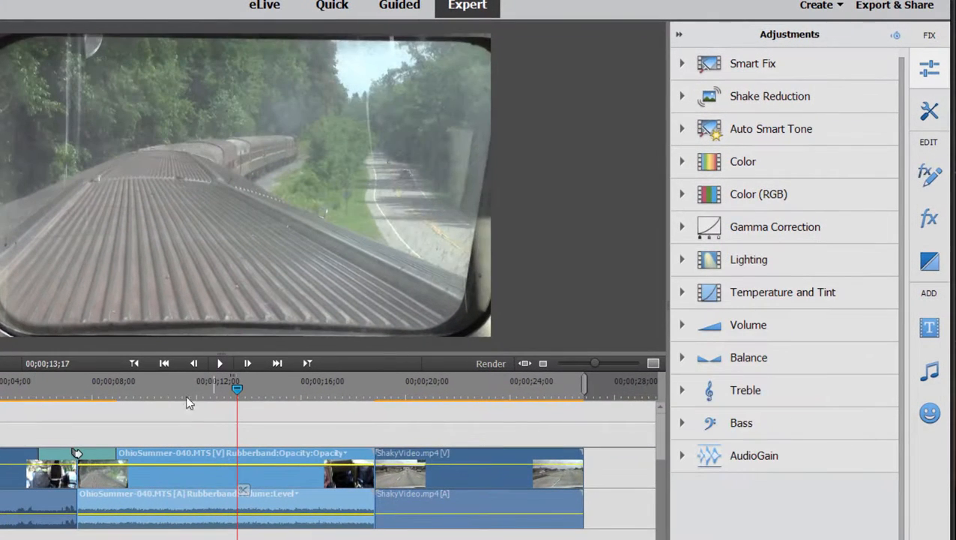
- Scrub the playhead back through the train-roof footage
drag(237, 389, 120, 388)
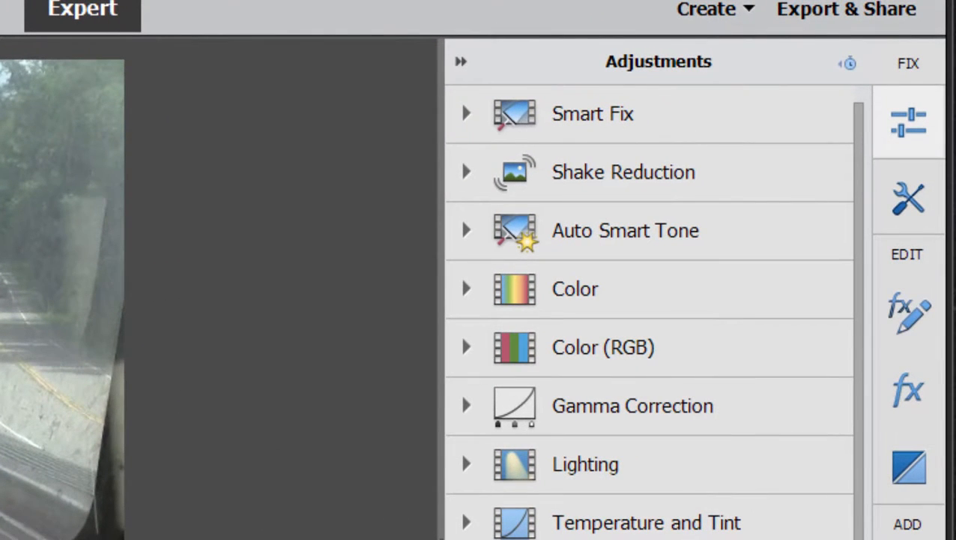
mouse_move(468, 176)
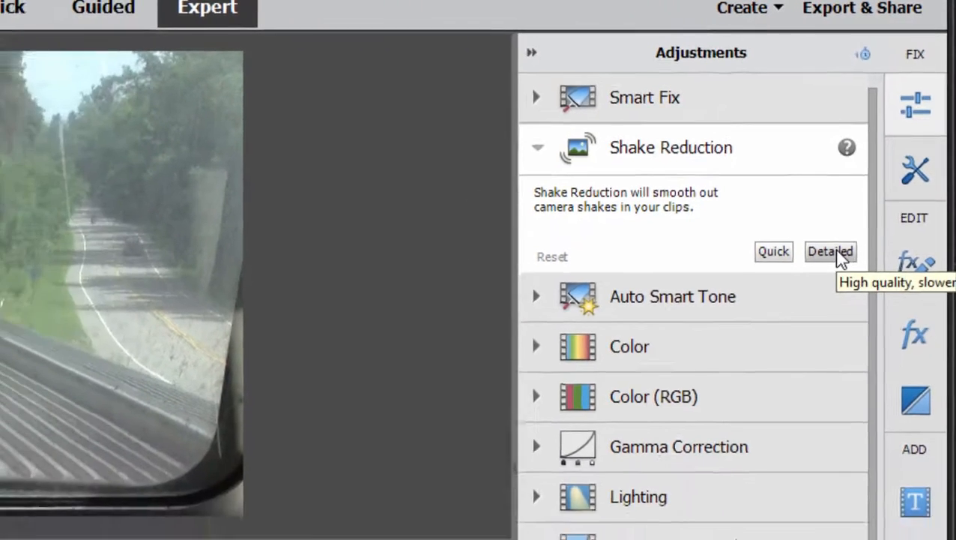
- Apply Detailed (high-quality) Shake Reduction to the train-roof clip
click(831, 251)
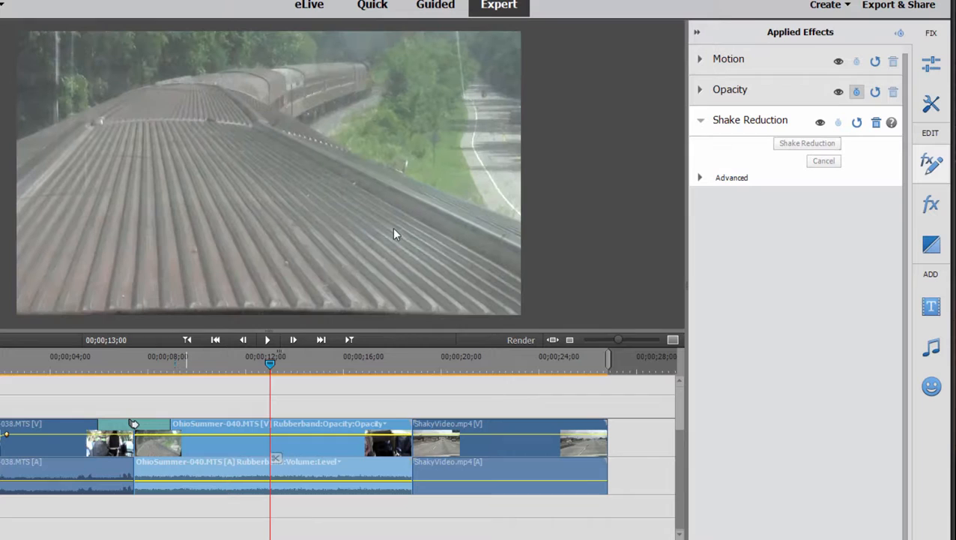
mouse_move(543, 192)
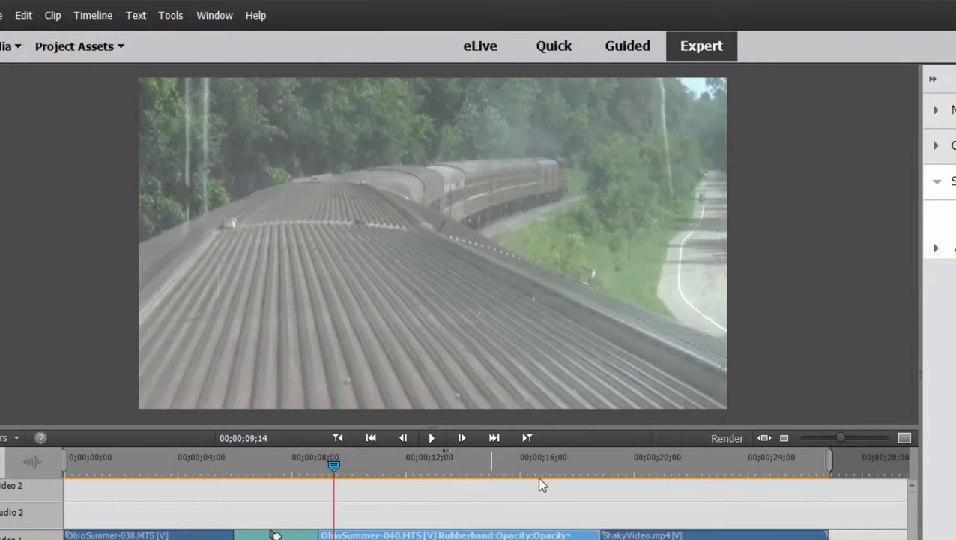
click(431, 437)
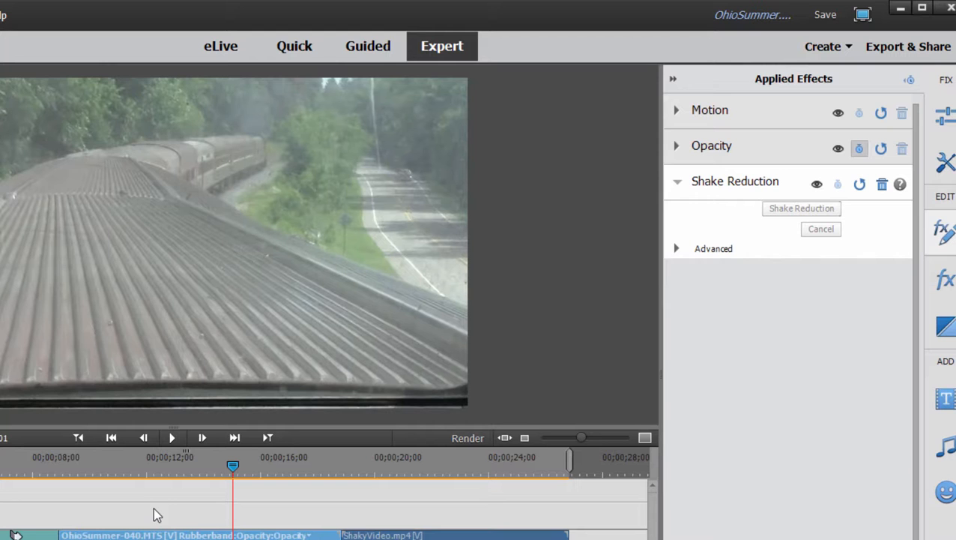
mouse_move(375, 442)
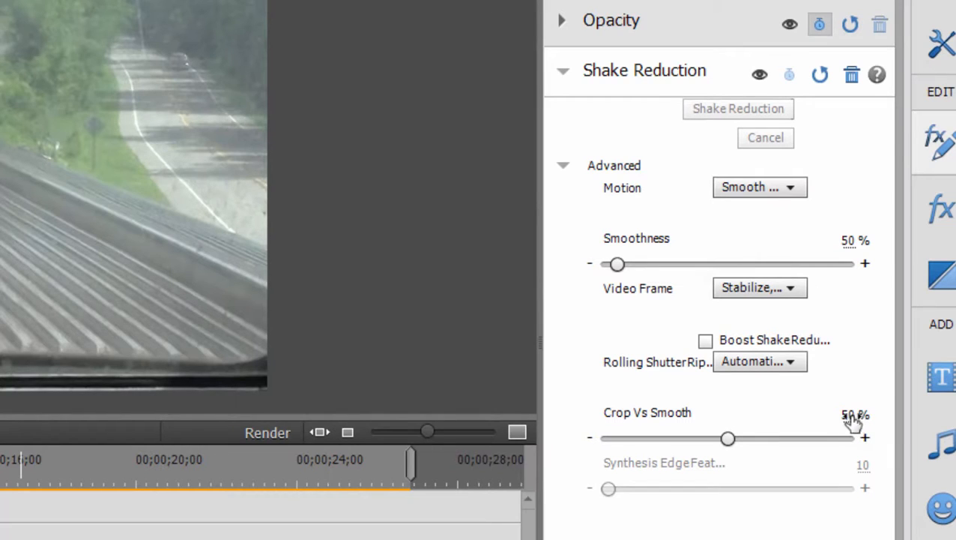
- Test Crop Vs Smooth at 15%, then drag it back to 50%
click(855, 414)
text(15)
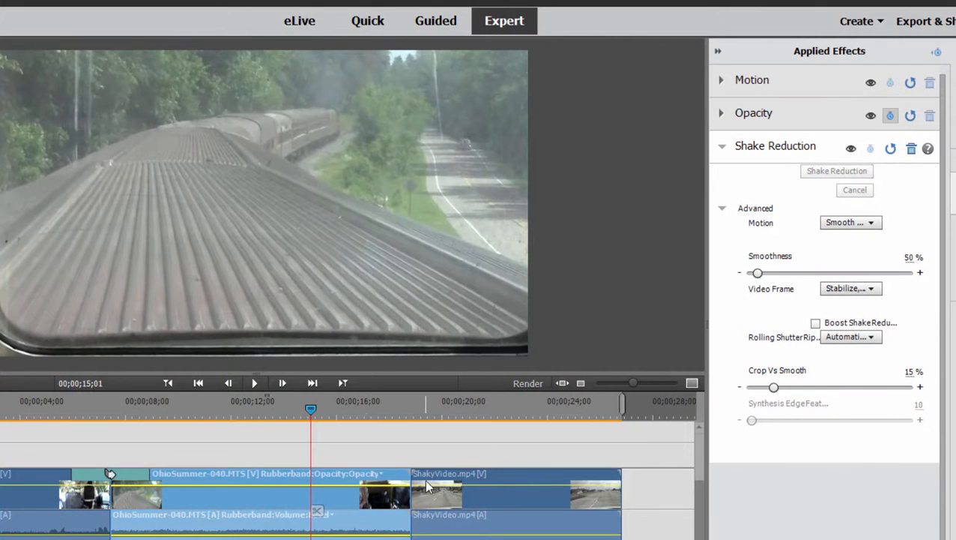
mouse_move(228, 412)
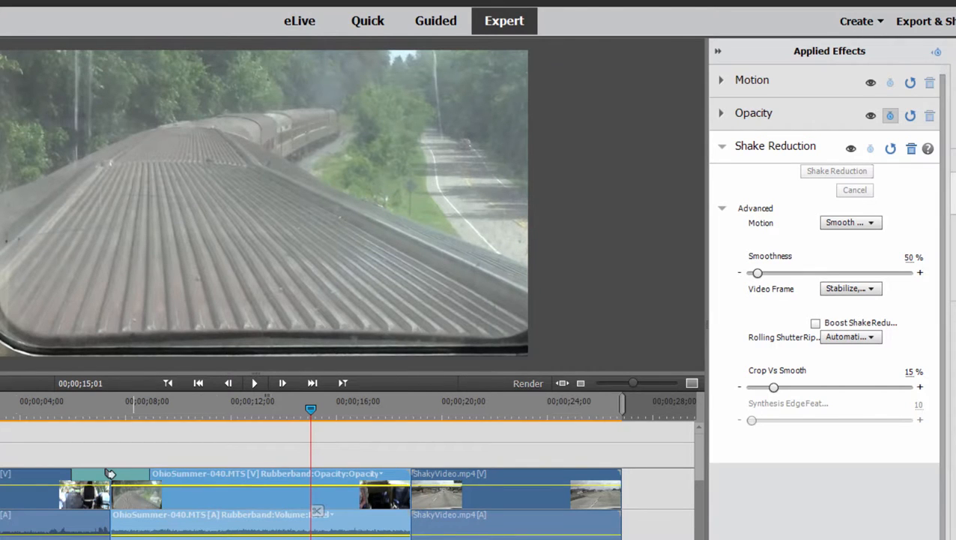
drag(773, 387, 831, 386)
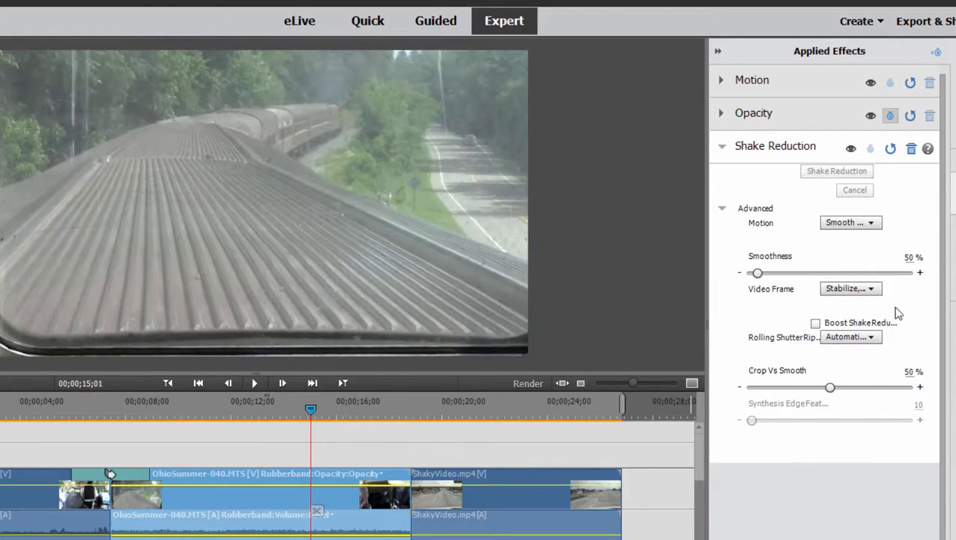
mouse_move(851, 148)
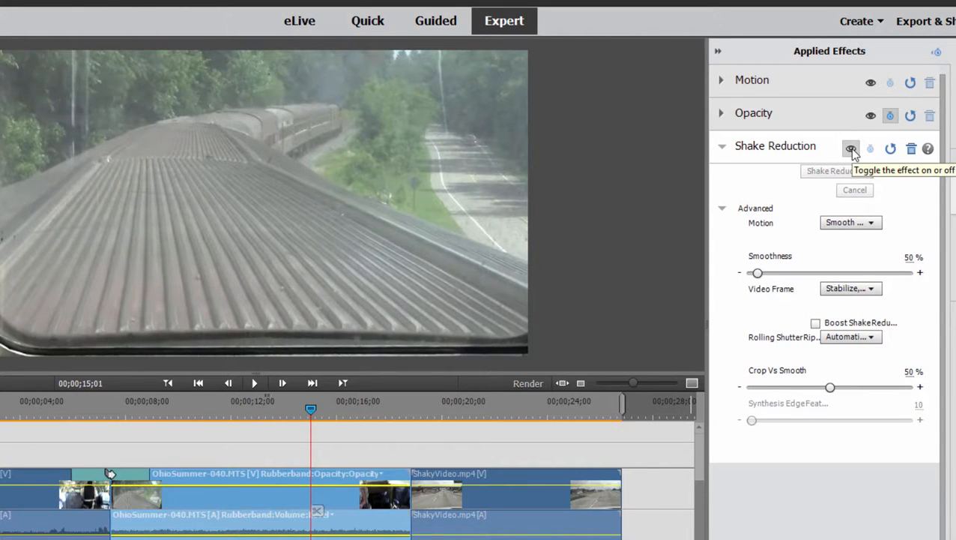
- Toggle Shake Reduction off and on to compare with the original footage
click(851, 148)
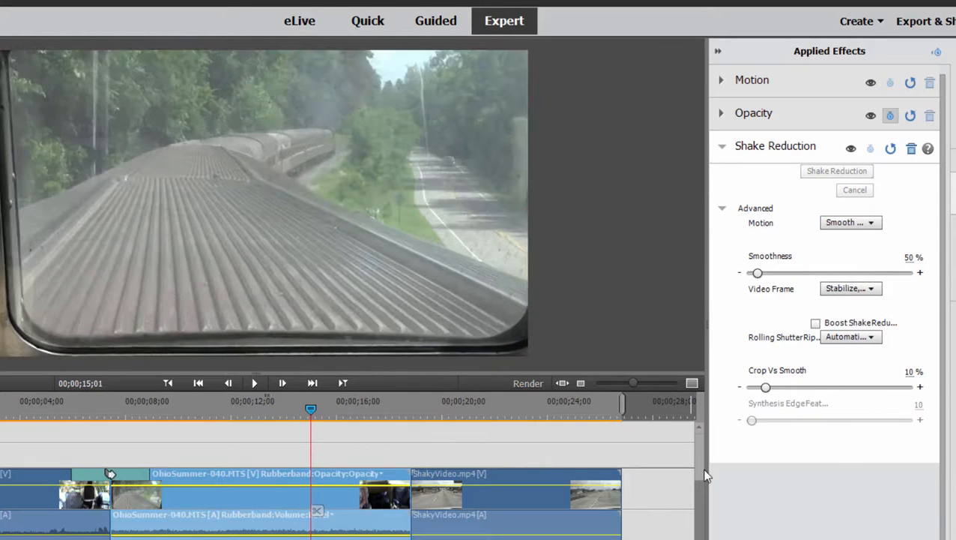
mouse_move(850, 147)
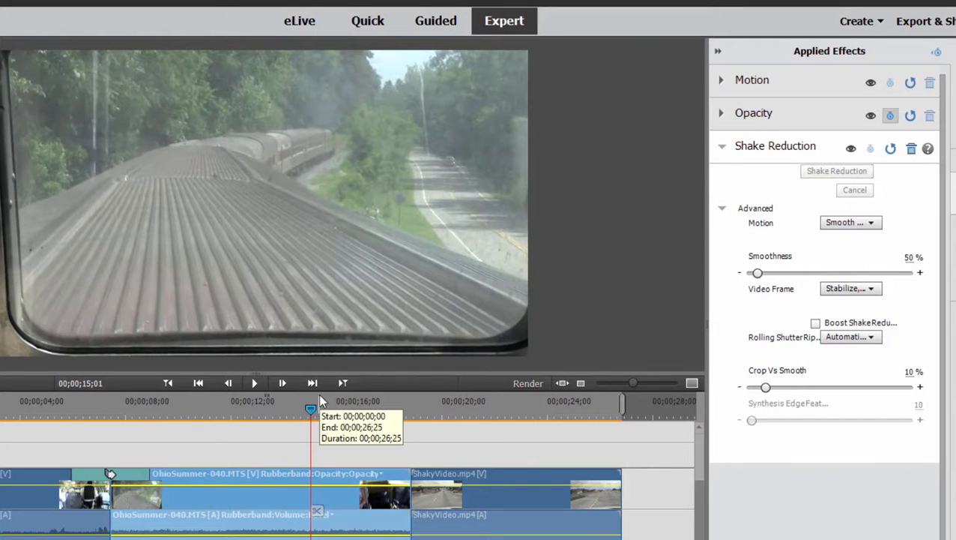
mouse_move(229, 403)
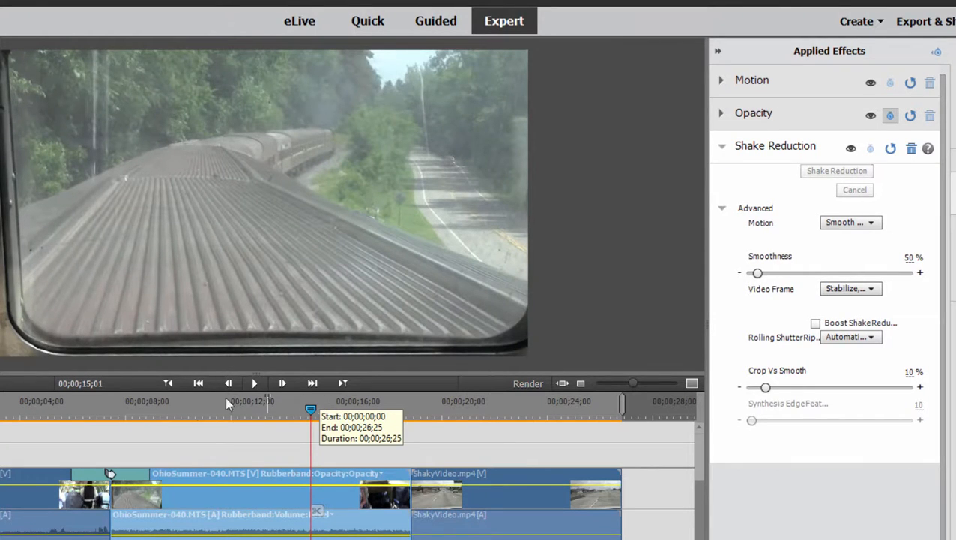